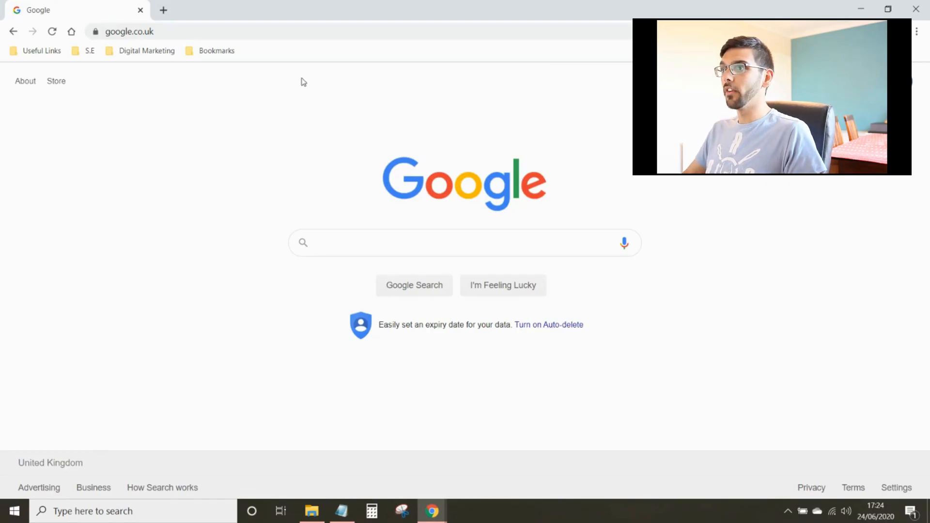
{"action": "mouse_move", "coordinate": [253, 35]}
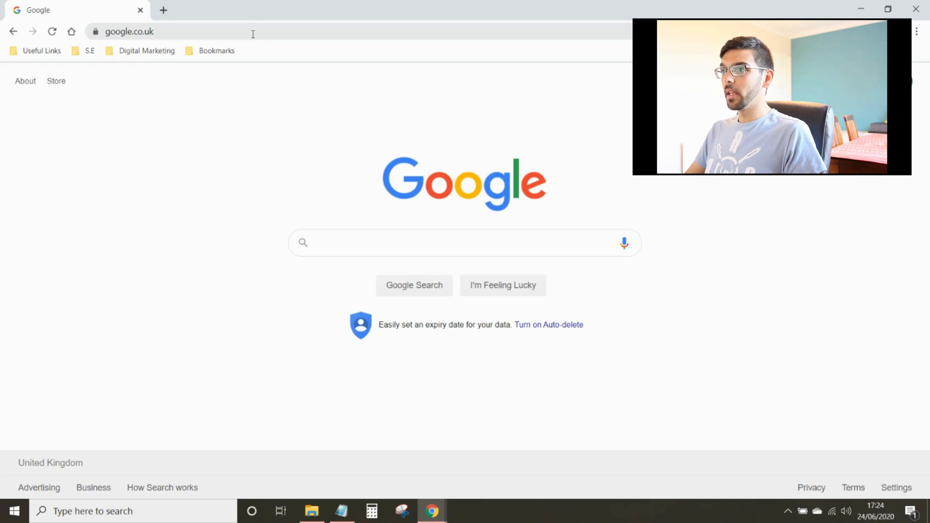
Enter the WordPress site's web address in Chrome's address bar
{"action": "left_click", "coordinate": [129, 32]}
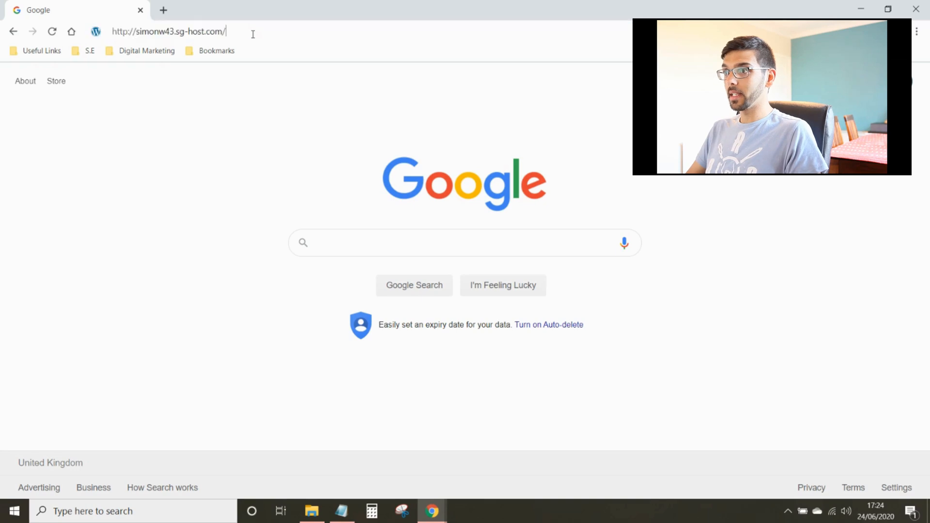
Load the site's front page, then go to its /login page
{"action": "left_click", "coordinate": [169, 32]}
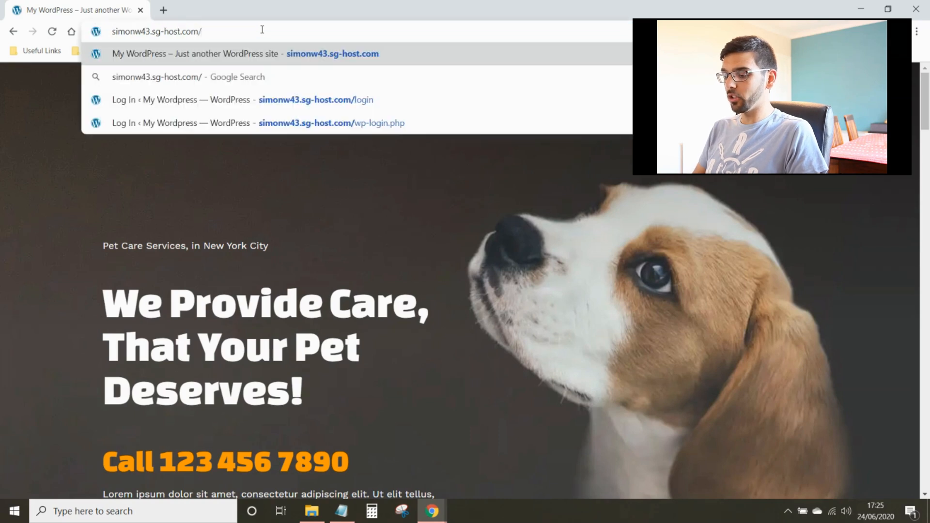
{"action": "type", "text": "login.php"}
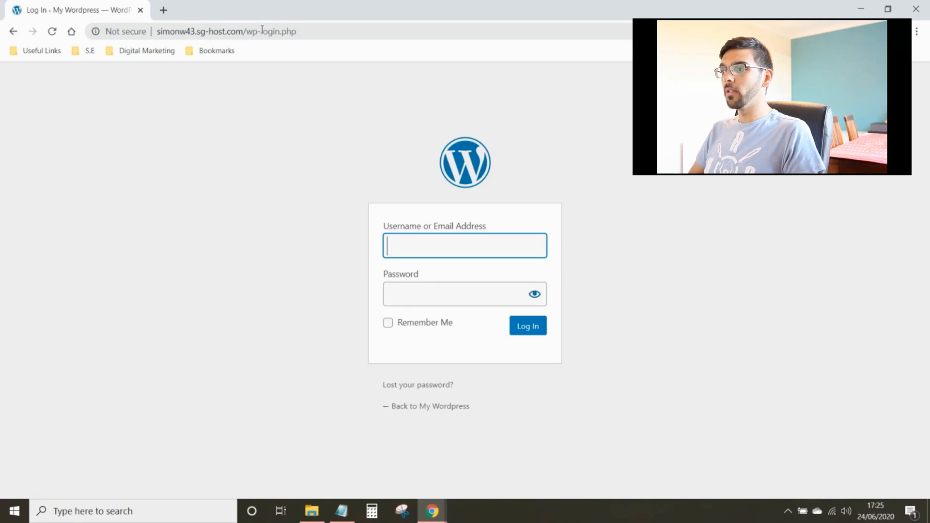
Fill the login form with Chrome's saved administrator credentials and submit it
{"action": "left_click", "coordinate": [465, 245]}
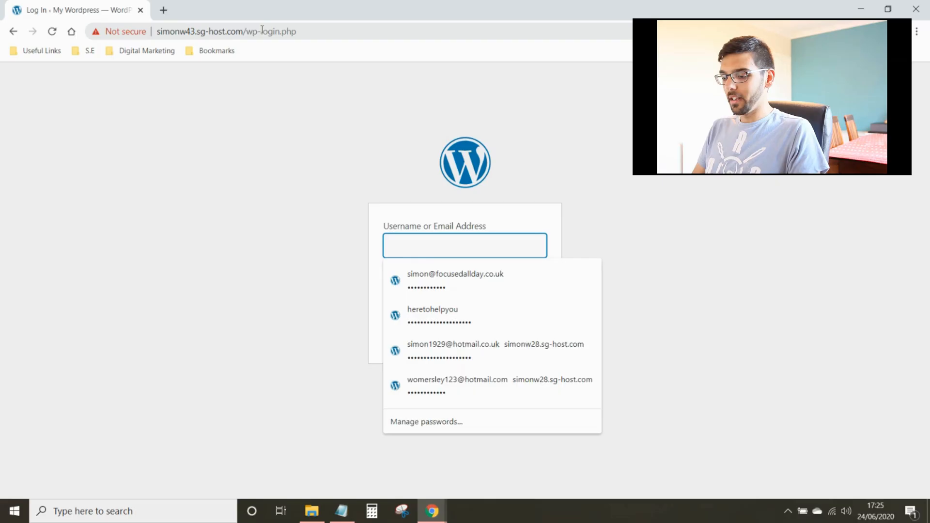
{"action": "type", "text": "heretohelpyou"}
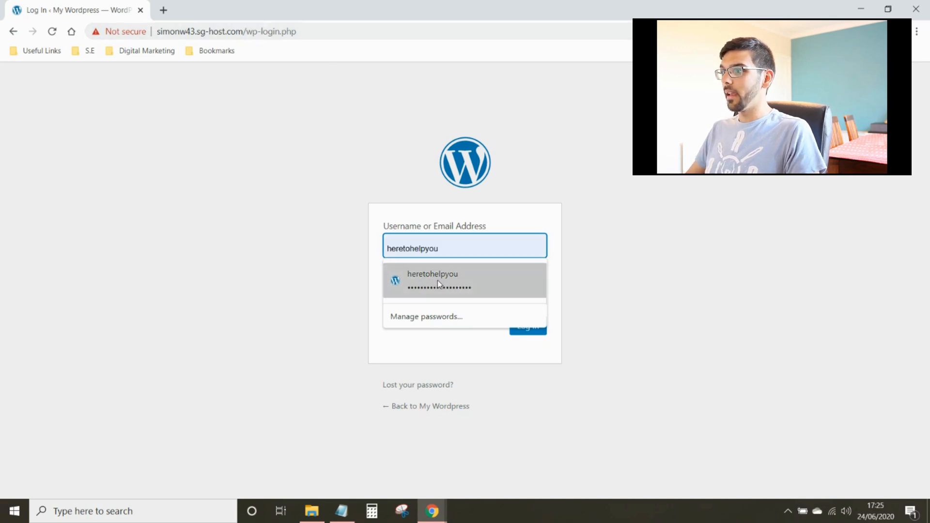
{"action": "left_click", "coordinate": [465, 280]}
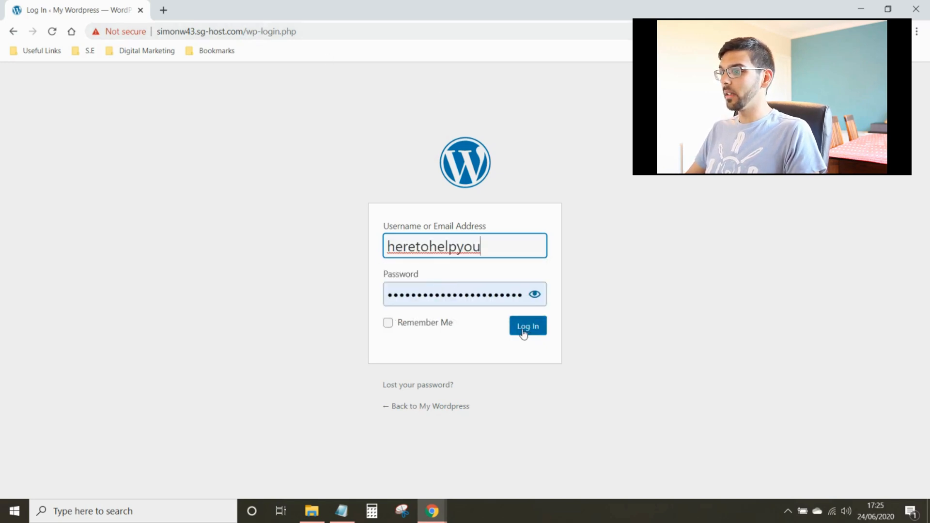
{"action": "left_click", "coordinate": [526, 326]}
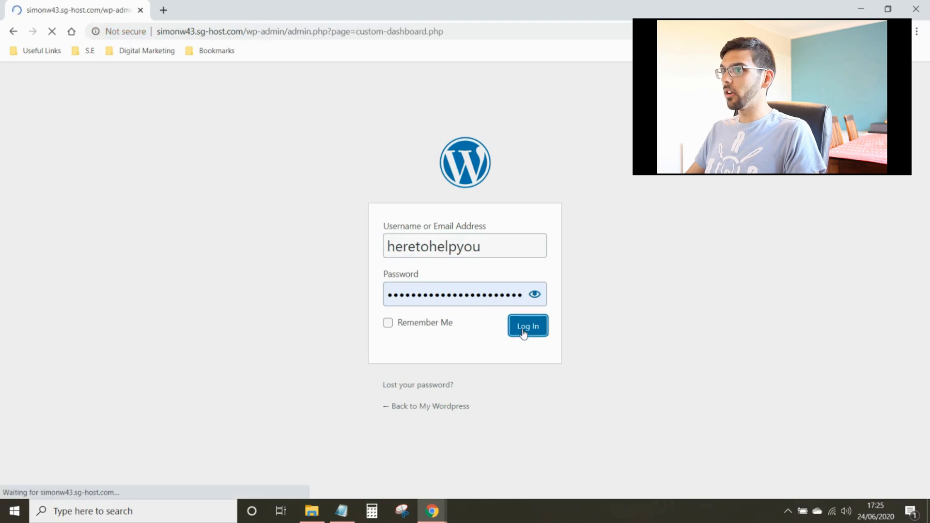
Log out of the dashboard to reach the login page's logged-out confirmation
{"action": "left_click", "coordinate": [526, 325]}
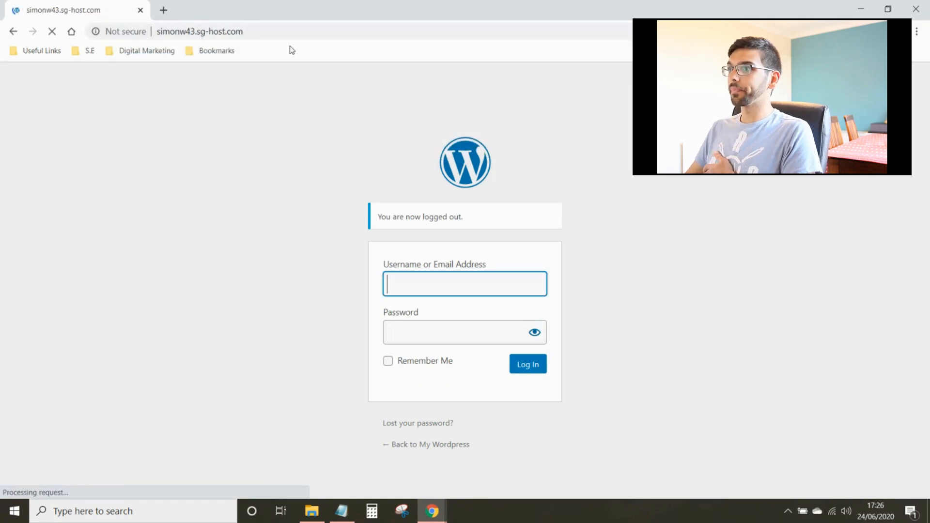
Visit /wp-admin to show it redirects to login, then start typing simonw43.sg-host.com/admin
{"action": "left_click", "coordinate": [425, 444]}
{"action": "type", "text": "/"}
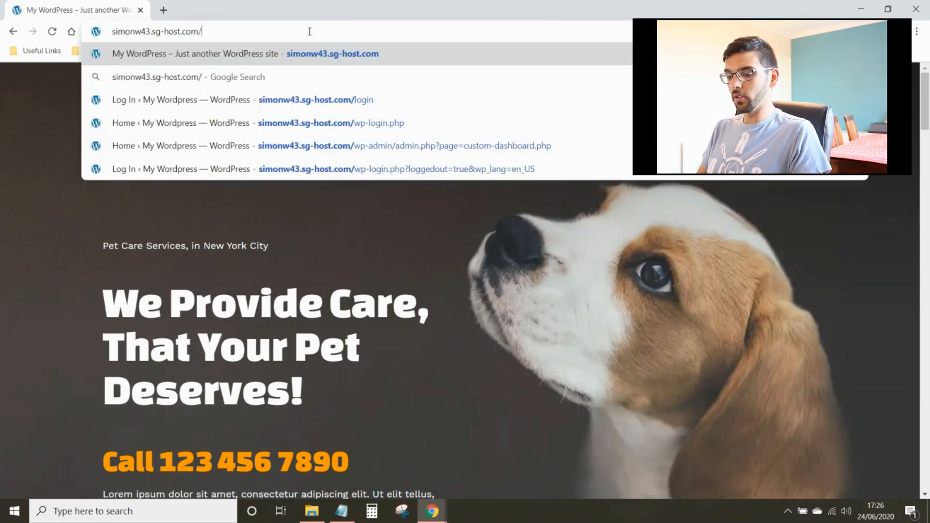
{"action": "type", "text": "wp-admin%2F&reauth=1"}
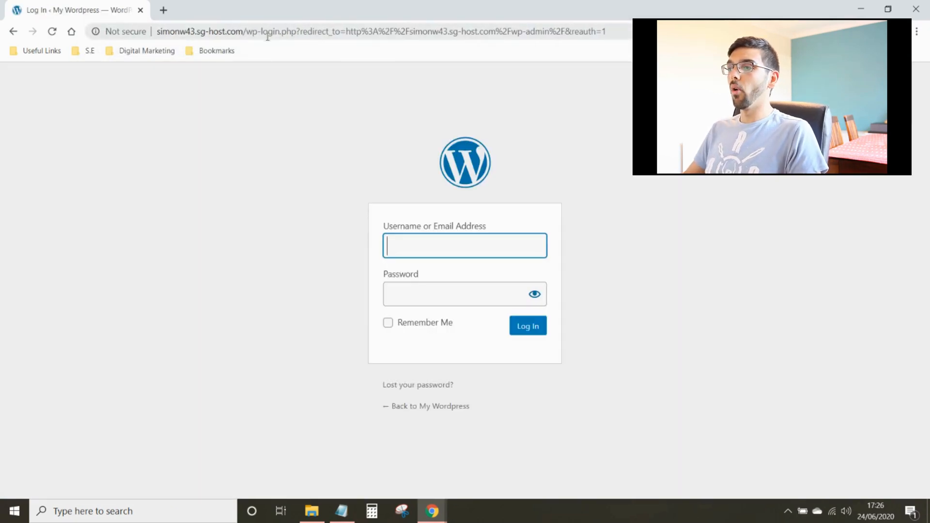
{"action": "type", "text": "simonw43.sg-host.com/ad"}
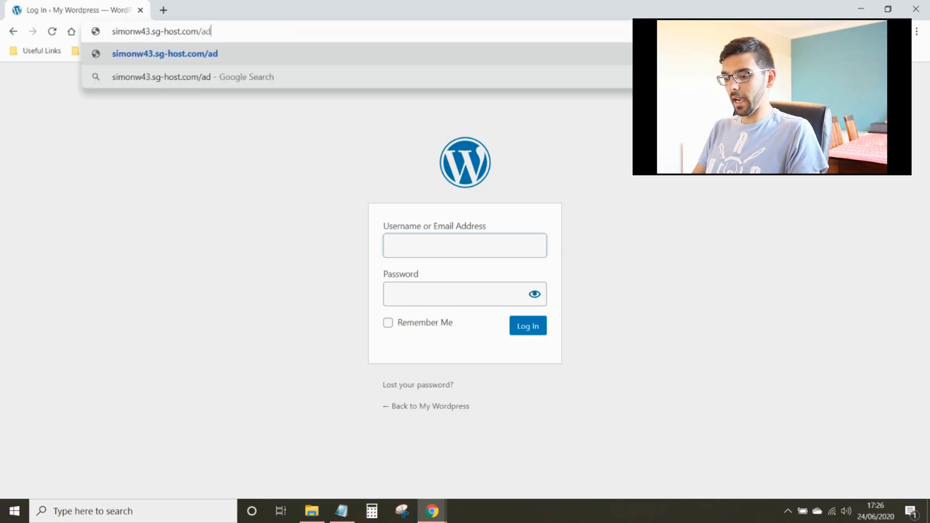